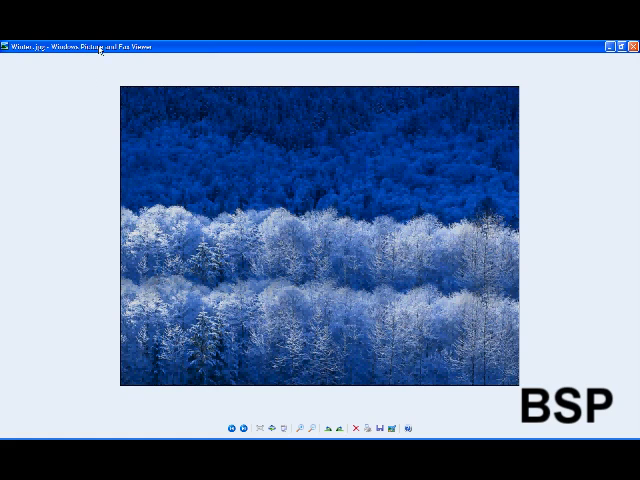
mouse_move(90, 104)
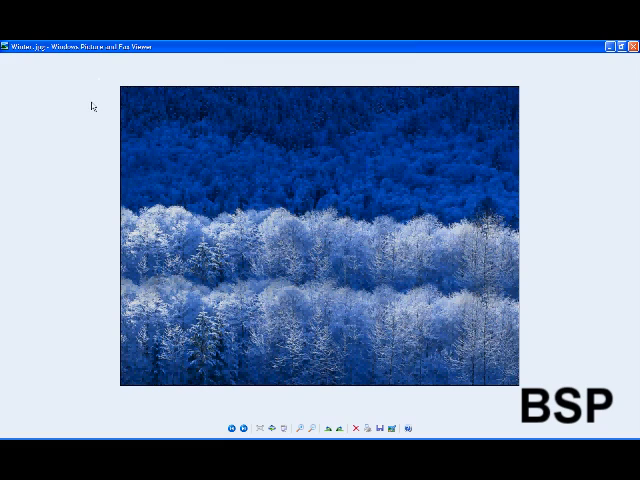
mouse_move(112, 68)
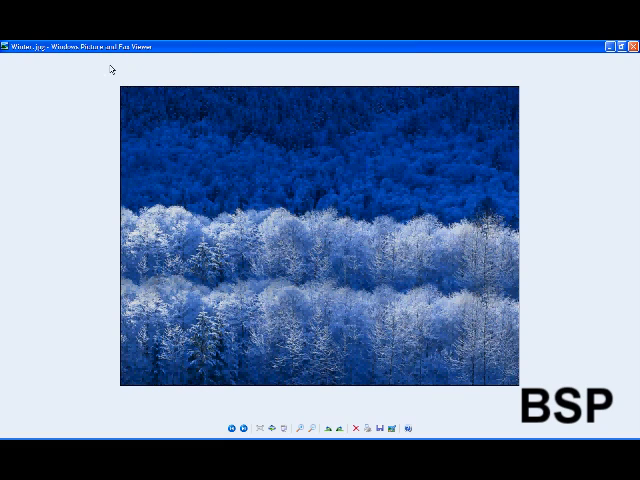
mouse_move(108, 68)
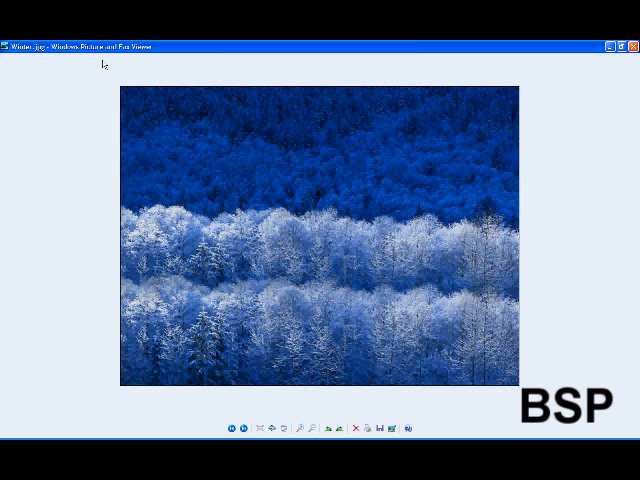
mouse_move(252, 90)
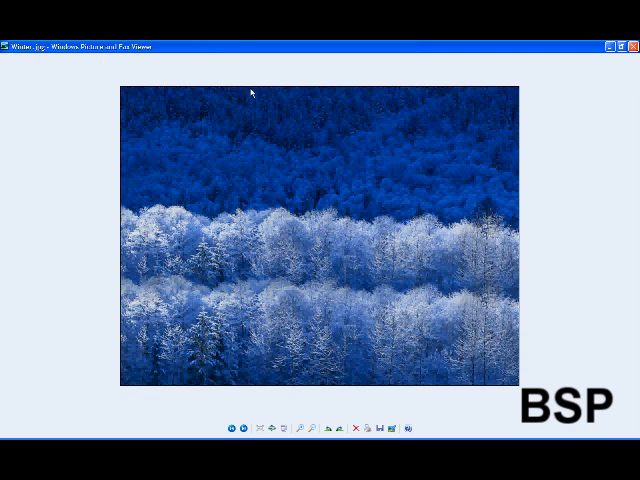
mouse_move(260, 188)
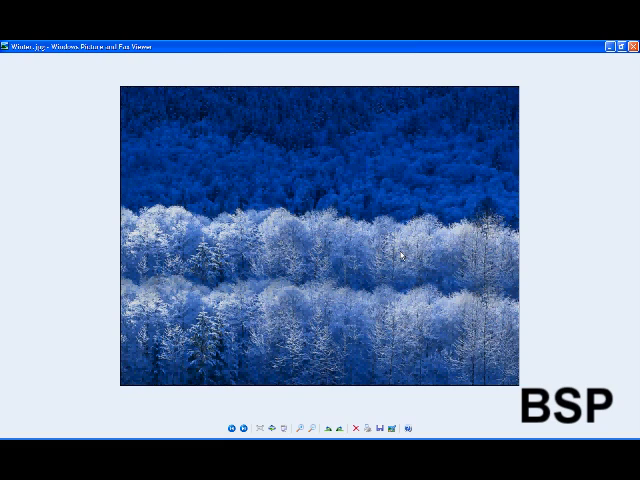
mouse_move(440, 204)
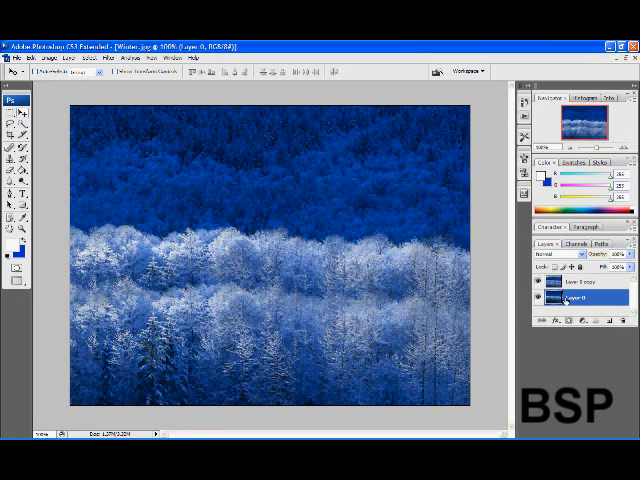
Step: Delete the 'Layer 0 copy' layer, leaving only Layer 0
click(580, 290)
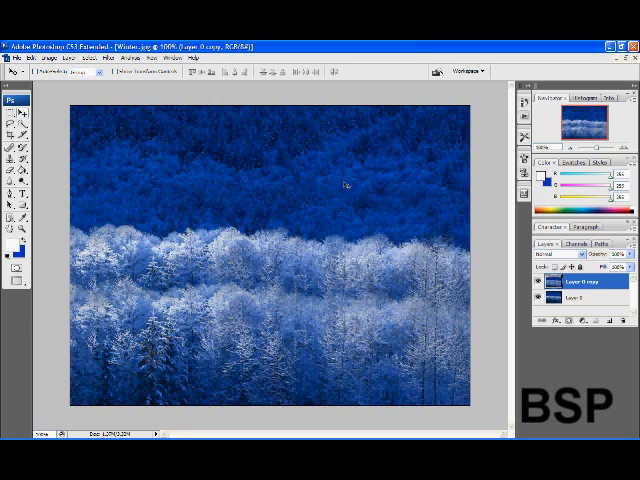
mouse_move(376, 364)
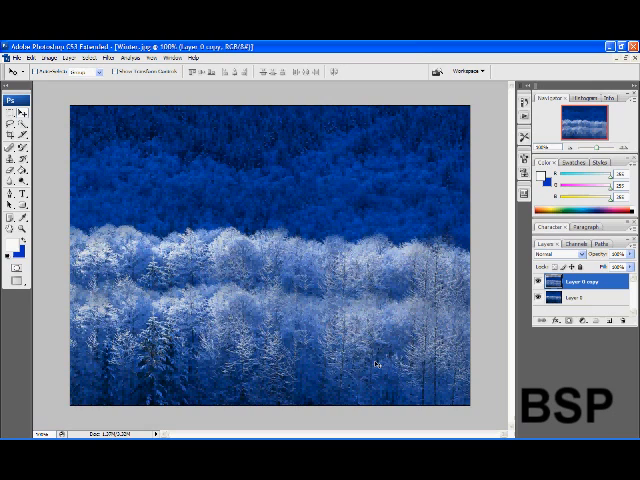
mouse_move(484, 228)
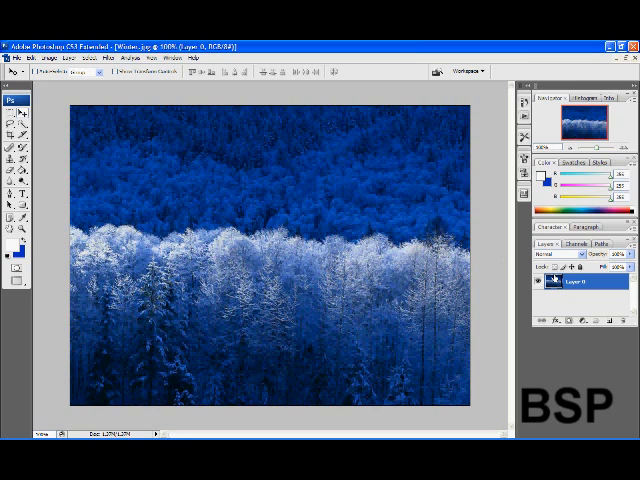
Step: Duplicate Layer 0 as a new layer named '2nd Mountain' and make it active
right_click(578, 280)
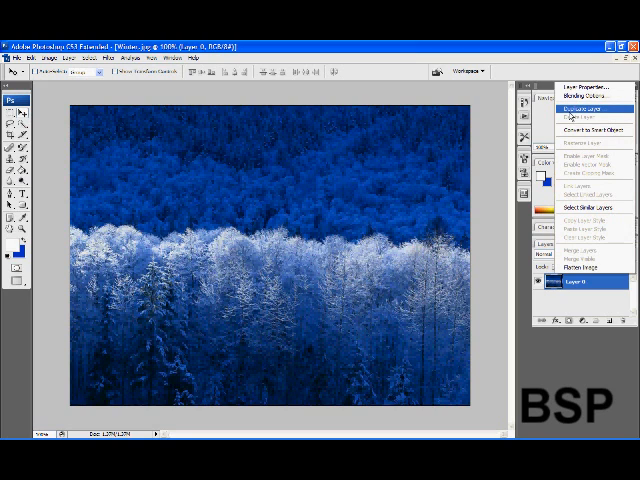
click(578, 104)
text(2nd Mountai)
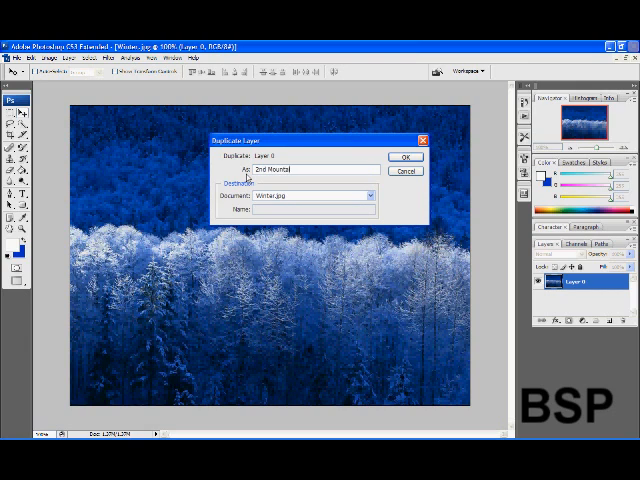
click(406, 156)
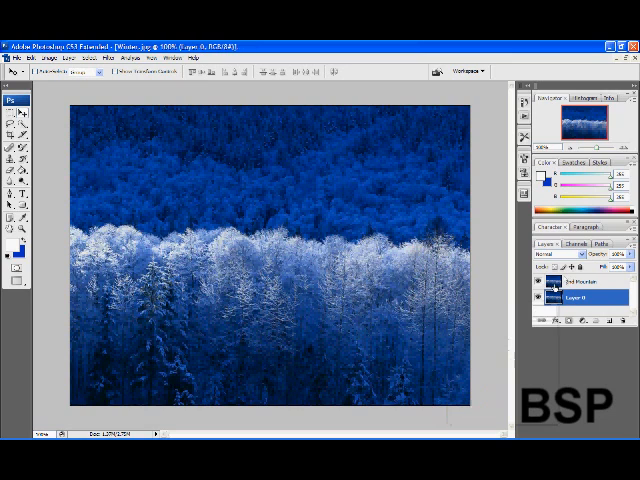
click(578, 284)
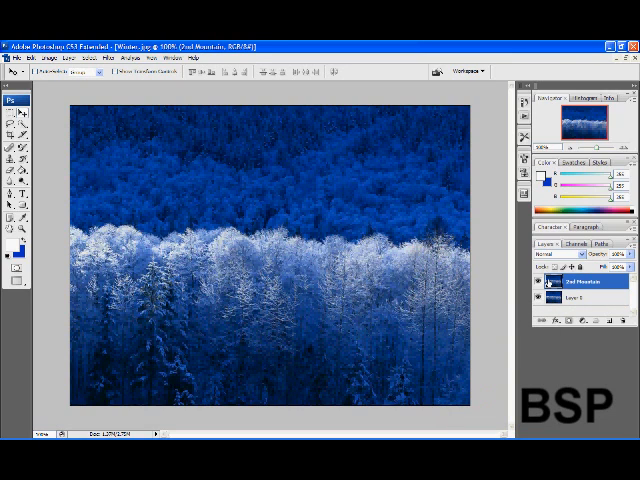